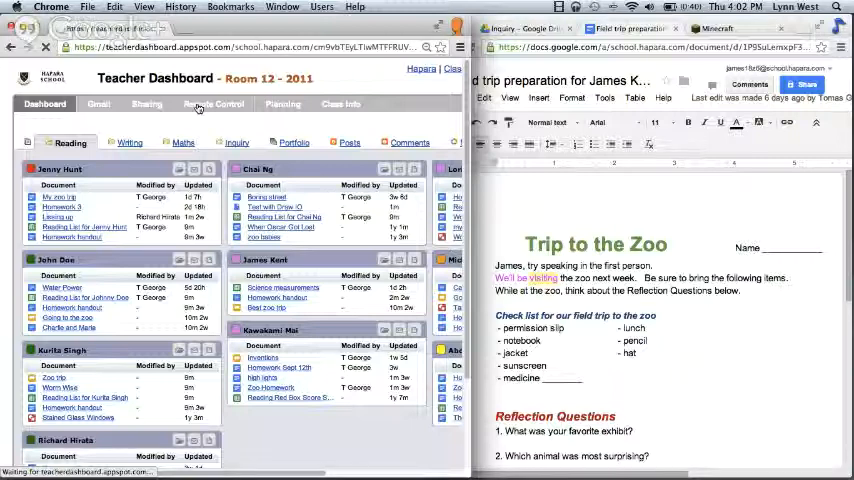
# Step: Switch the class dashboard to Remote Control to list each student's browser tabs
pyautogui.click(213, 104)
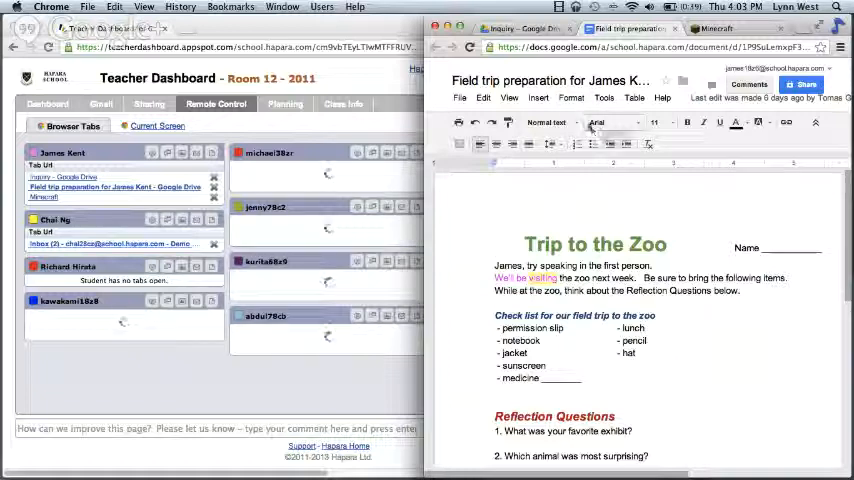
# Step: Cycle the student's Chrome through Inquiry, Field trip and Minecraft, ending on Inquiry
pyautogui.click(522, 28)
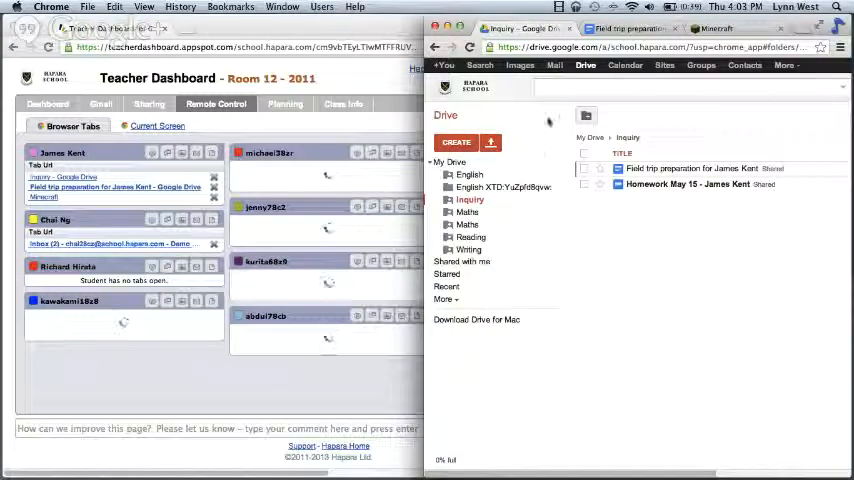
pyautogui.click(690, 168)
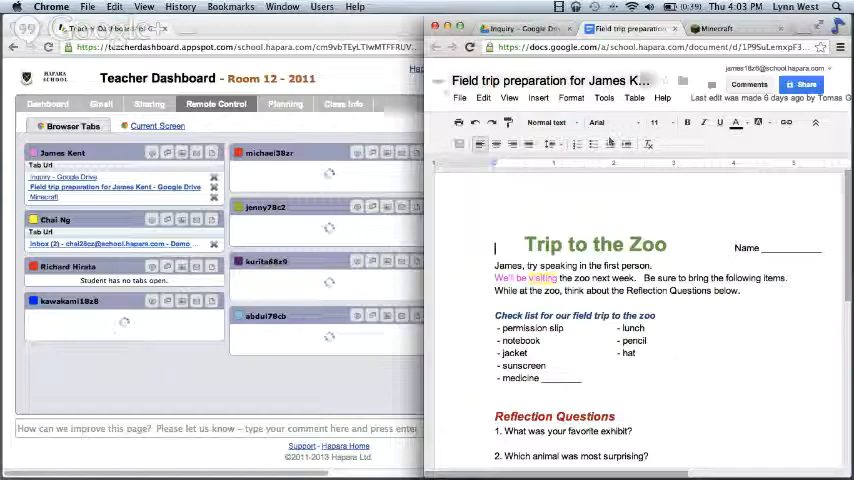
pyautogui.click(716, 28)
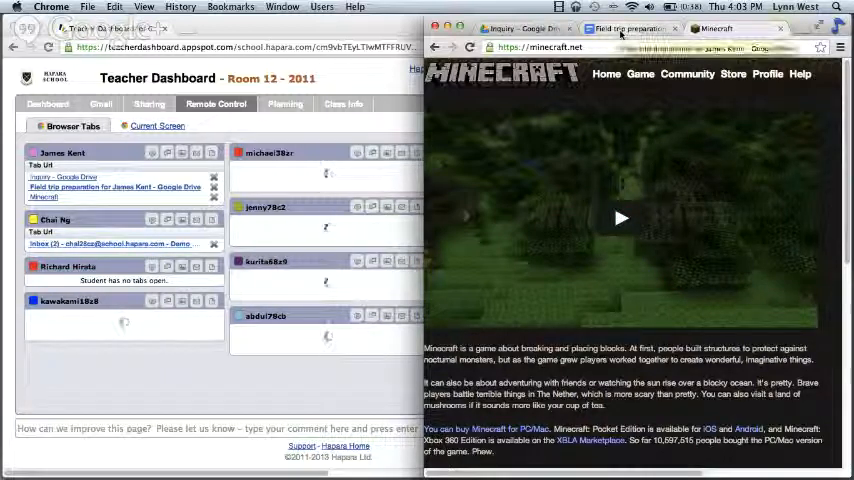
pyautogui.click(628, 28)
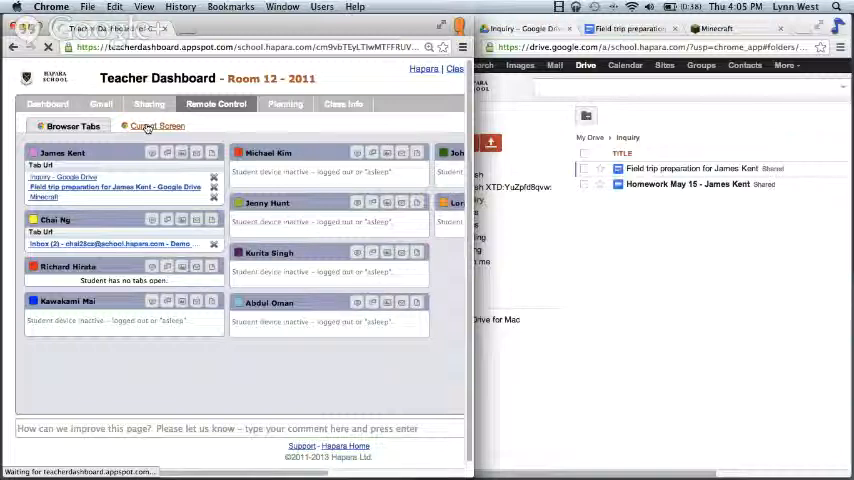
# Step: Check live screen captures as the student's Chrome shows Minecraft, then return to tab lists
pyautogui.click(156, 125)
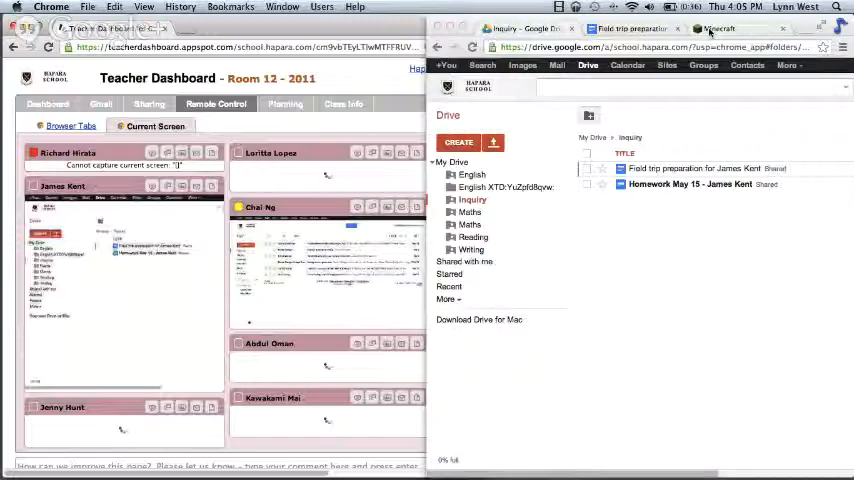
pyautogui.click(720, 28)
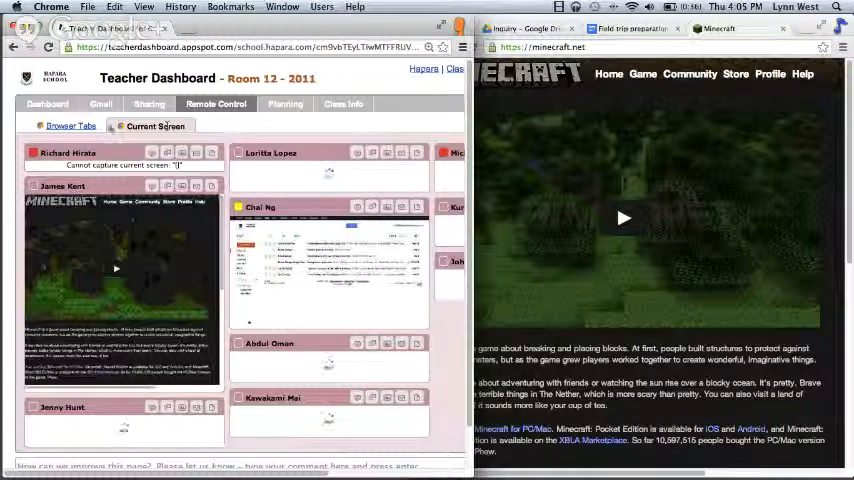
pyautogui.click(70, 126)
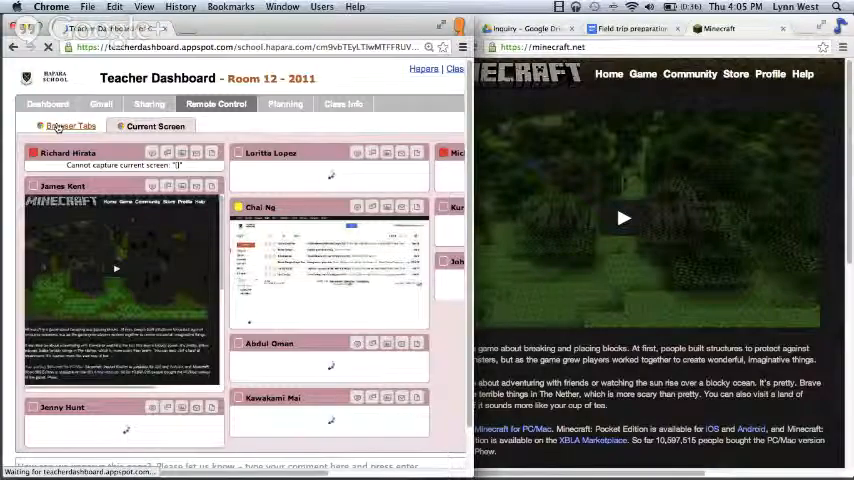
pyautogui.click(72, 125)
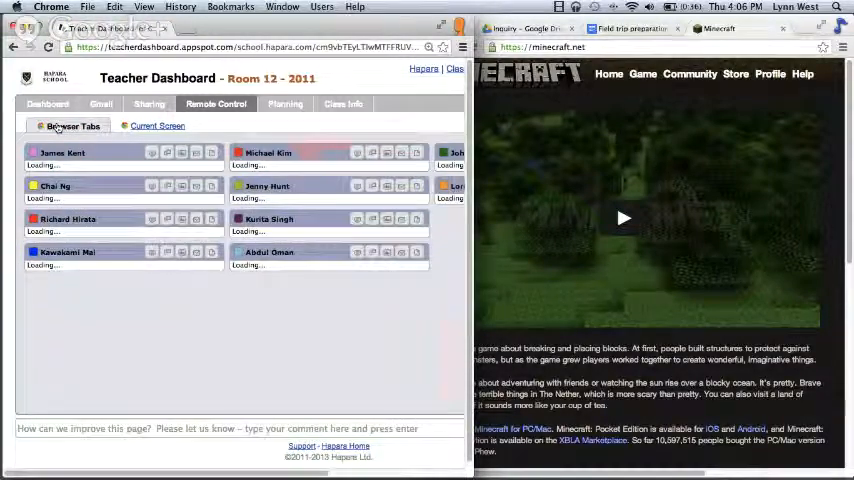
pyautogui.click(73, 125)
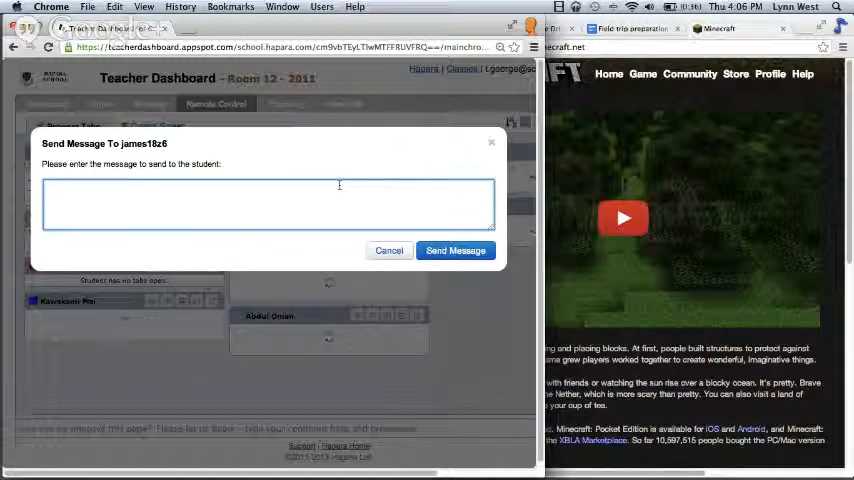
pyautogui.write('Time')
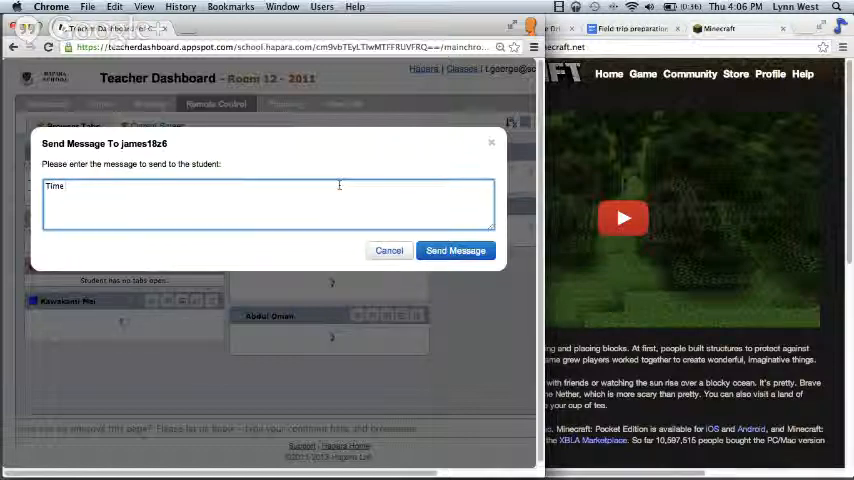
pyautogui.write('to')
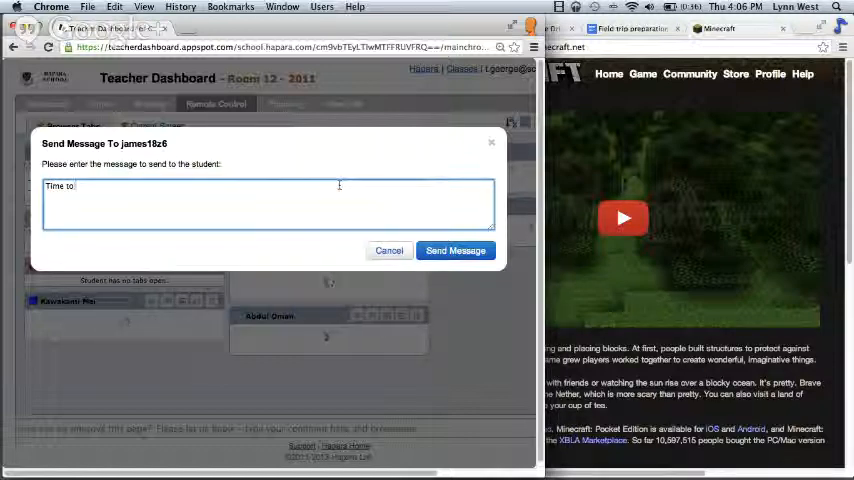
pyautogui.write('clean up.')
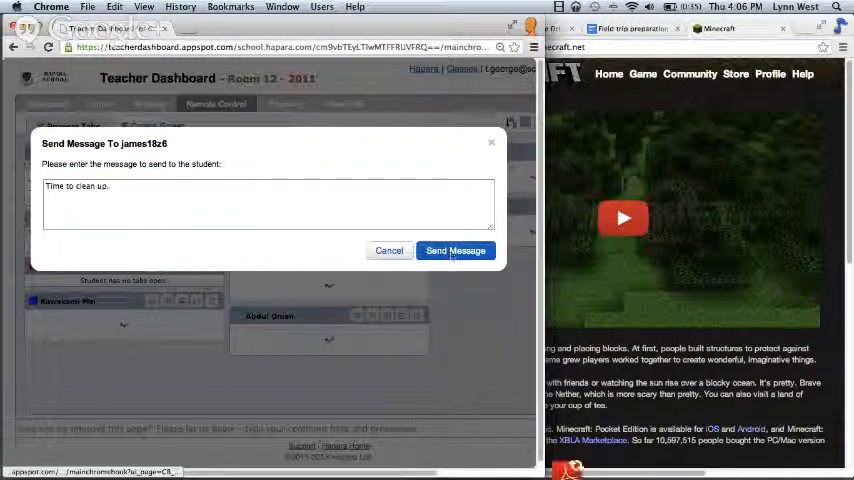
pyautogui.click(455, 250)
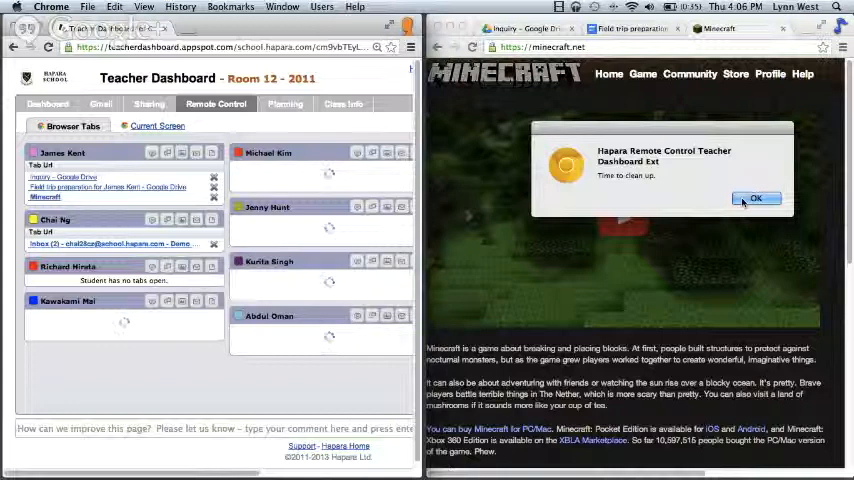
pyautogui.click(756, 198)
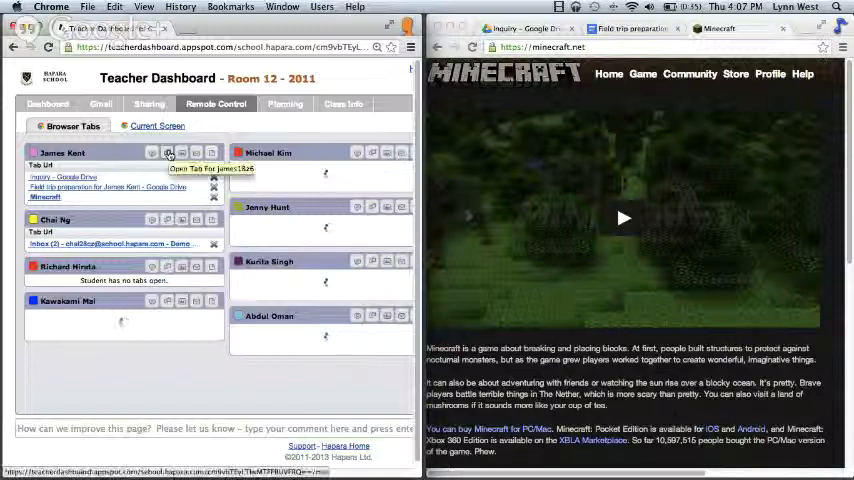
# Step: Open google.com as a new tab on James Kent's Chromebook
pyautogui.click(169, 153)
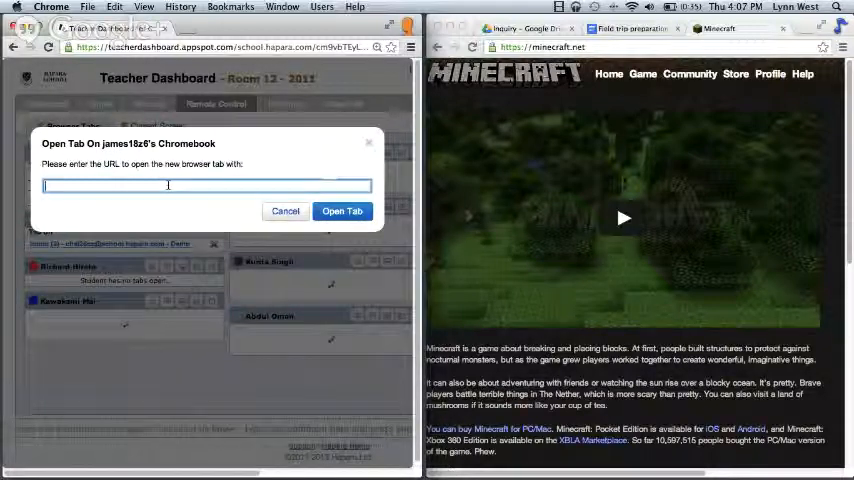
pyautogui.write('google.com')
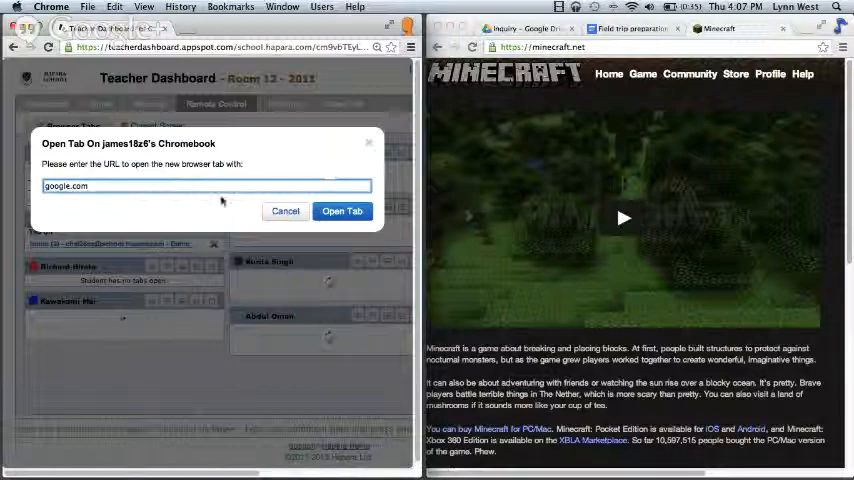
pyautogui.click(342, 211)
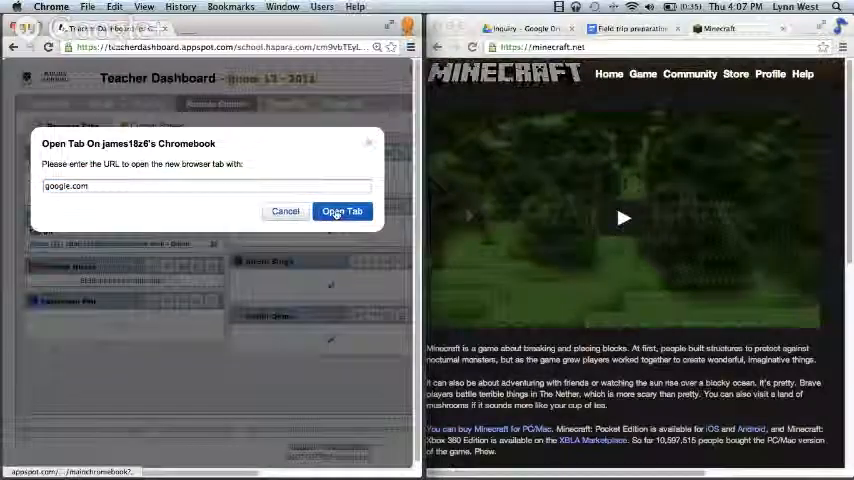
pyautogui.click(342, 211)
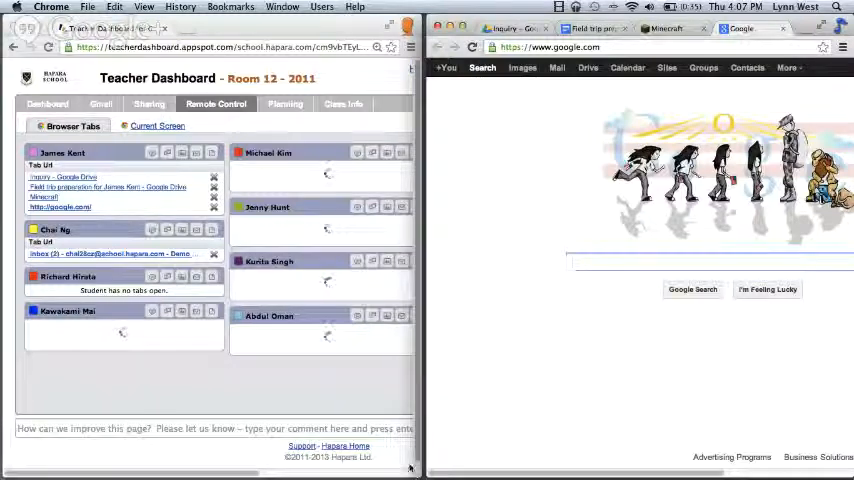
pyautogui.click(710, 262)
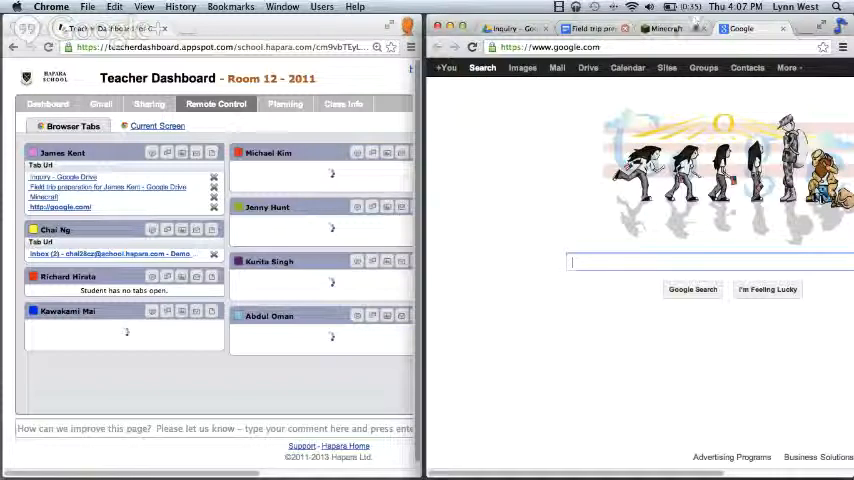
# Step: Switch the student's browser to Minecraft, then close and confirm closing that tab
pyautogui.click(667, 28)
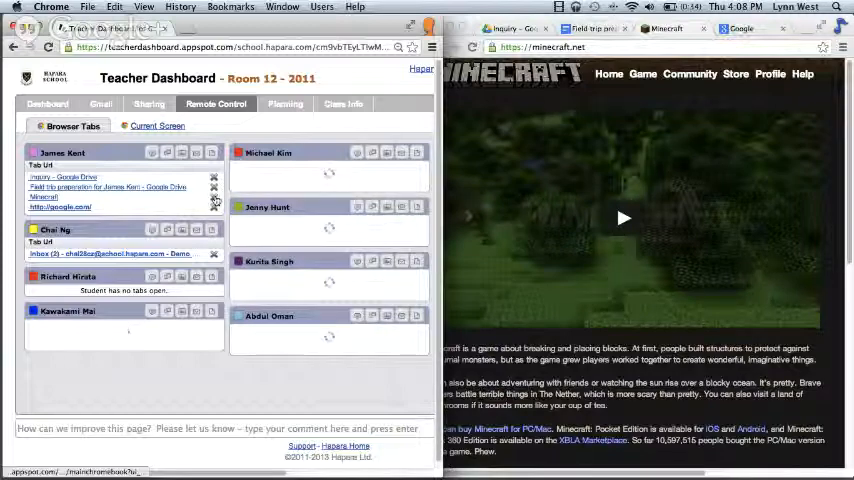
pyautogui.click(213, 196)
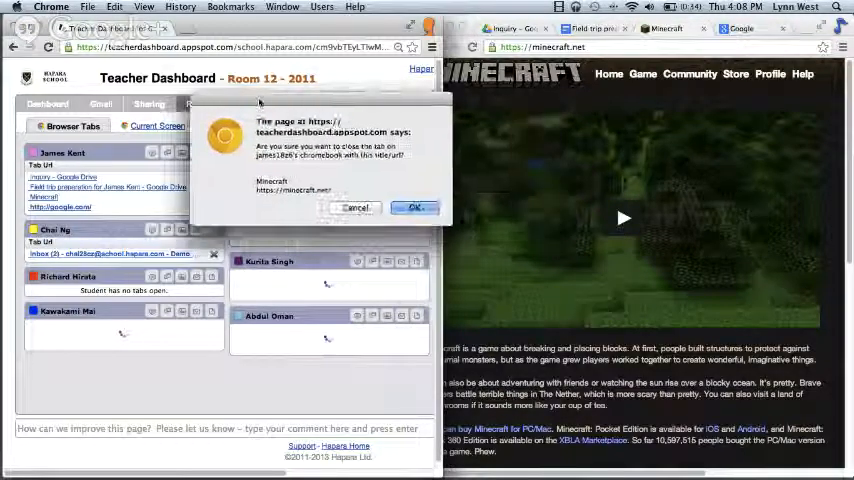
pyautogui.click(414, 207)
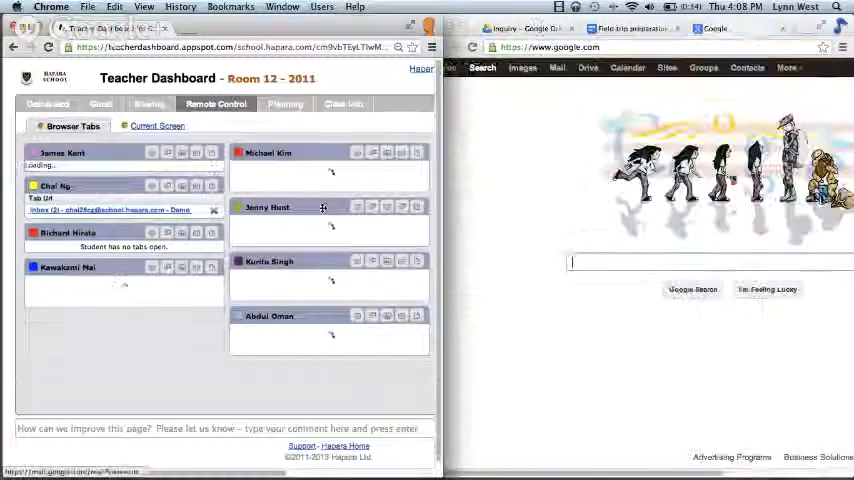